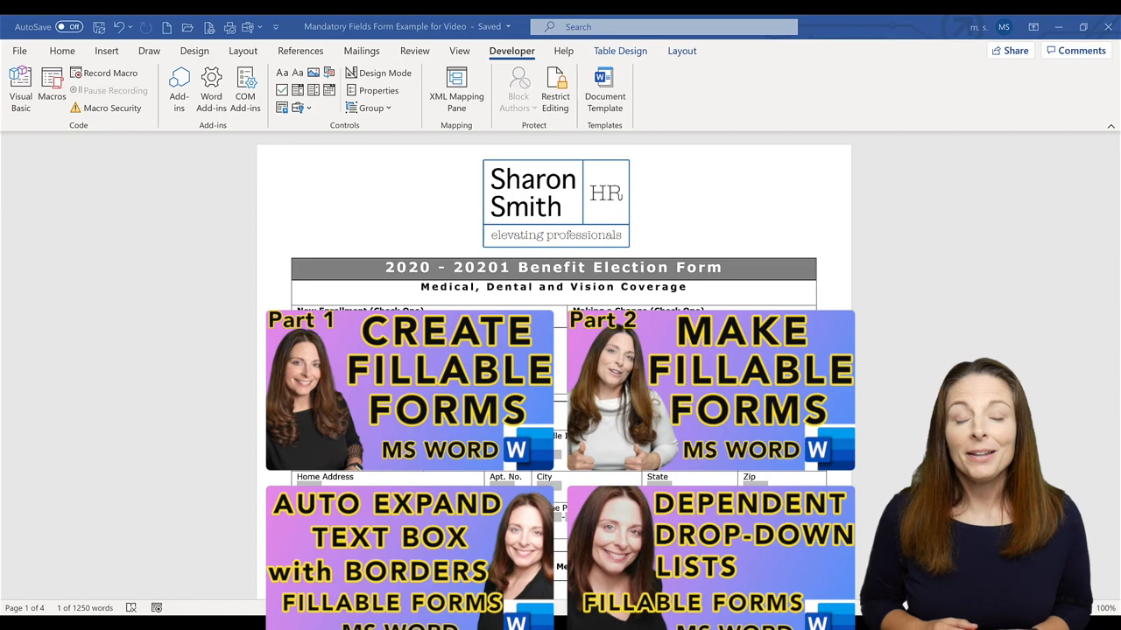
Rename the Last Name field's bookmark to LastName and First Name's to FirstName
scroll("down", 3)
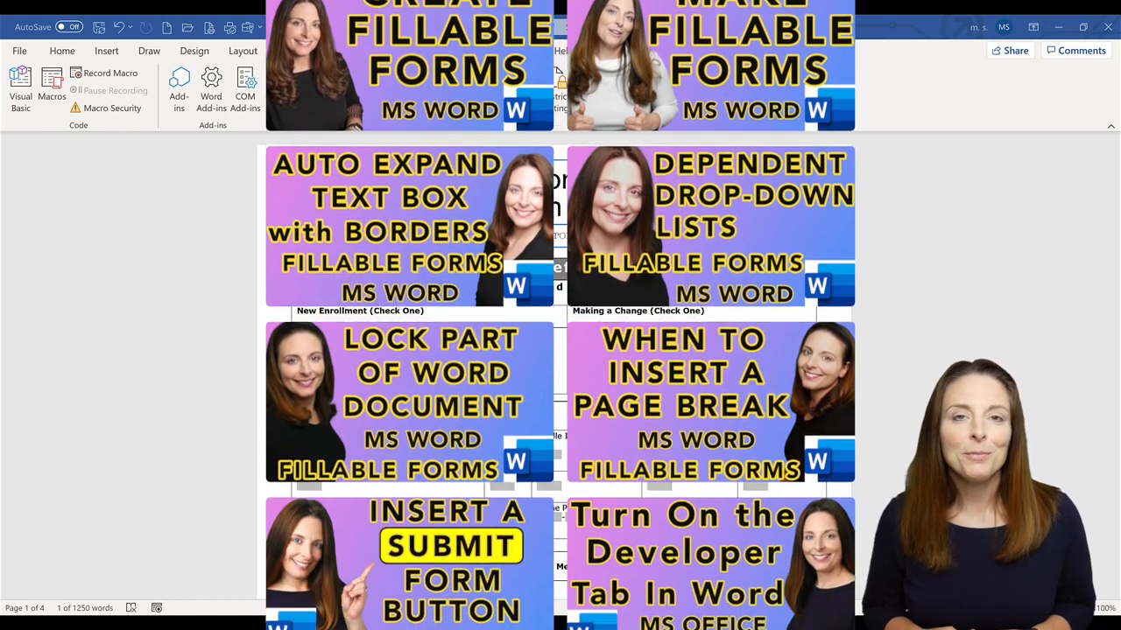
scroll("down", 3)
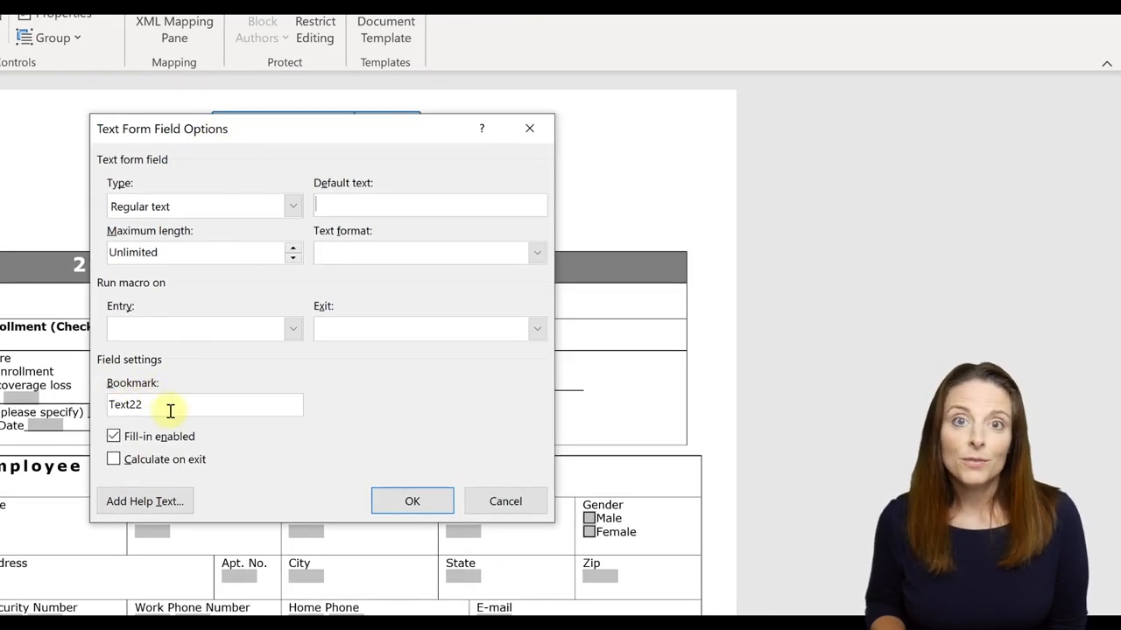
double_click(124, 403)
type("L")
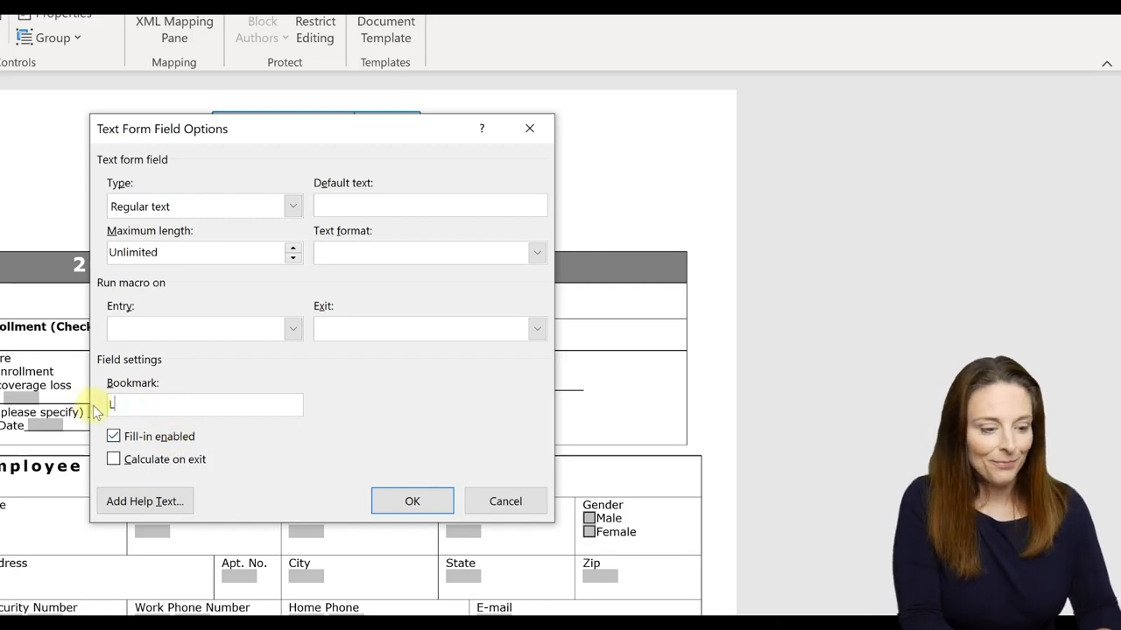
type("astName")
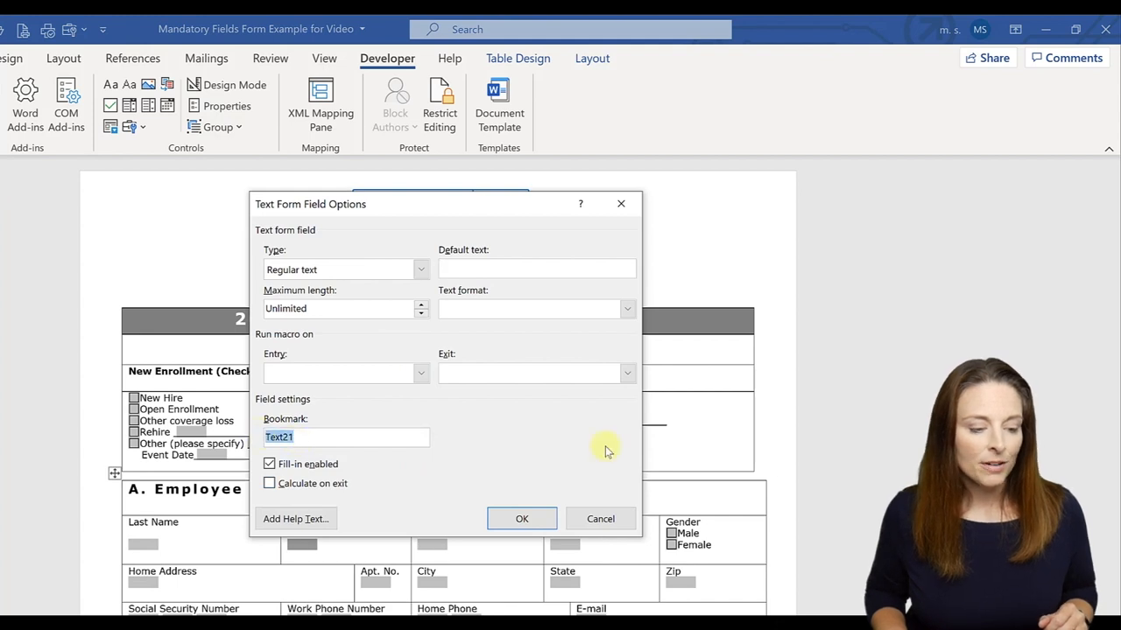
mouse_move(696, 451)
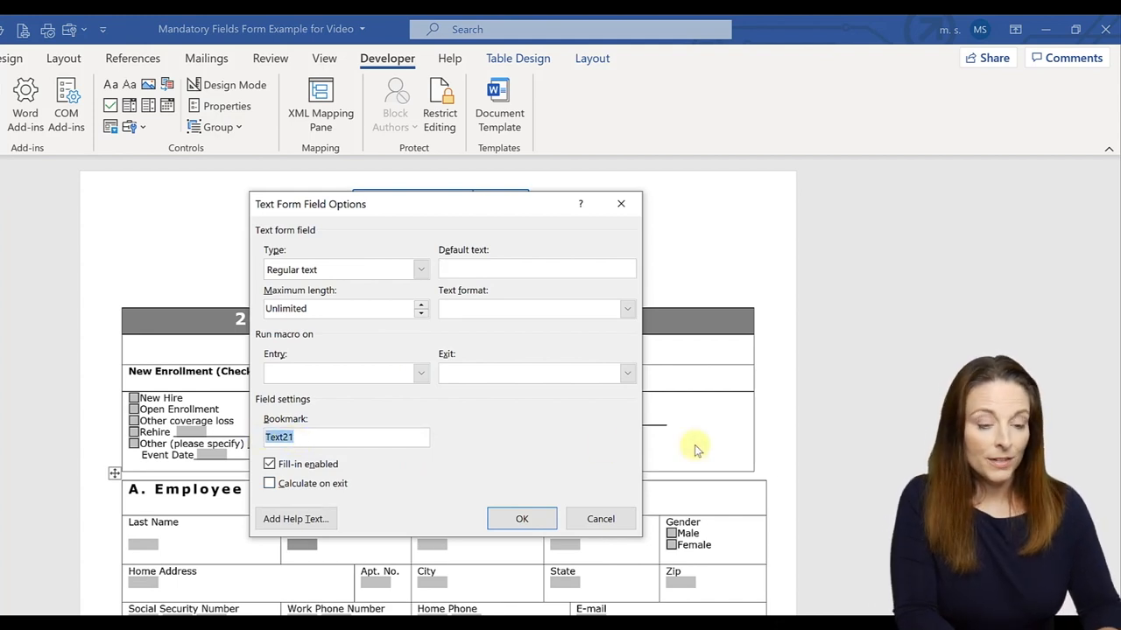
type("FirstName")
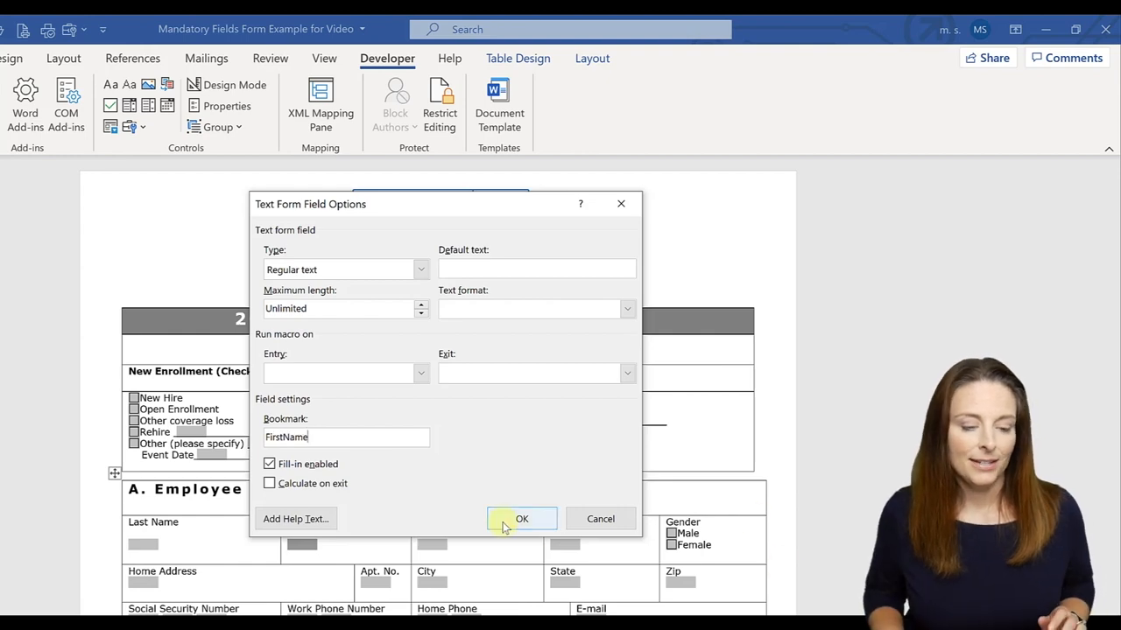
left_click(521, 518)
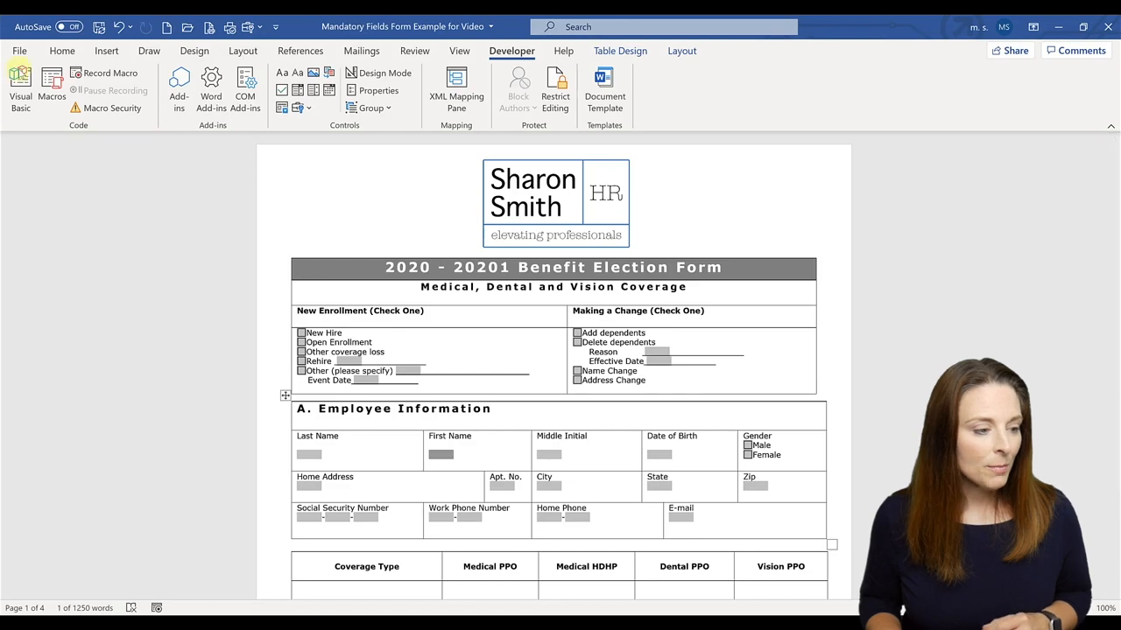
Open Module1's MustFillIn macro in the VBA editor and select its LastName reference
left_click(19, 83)
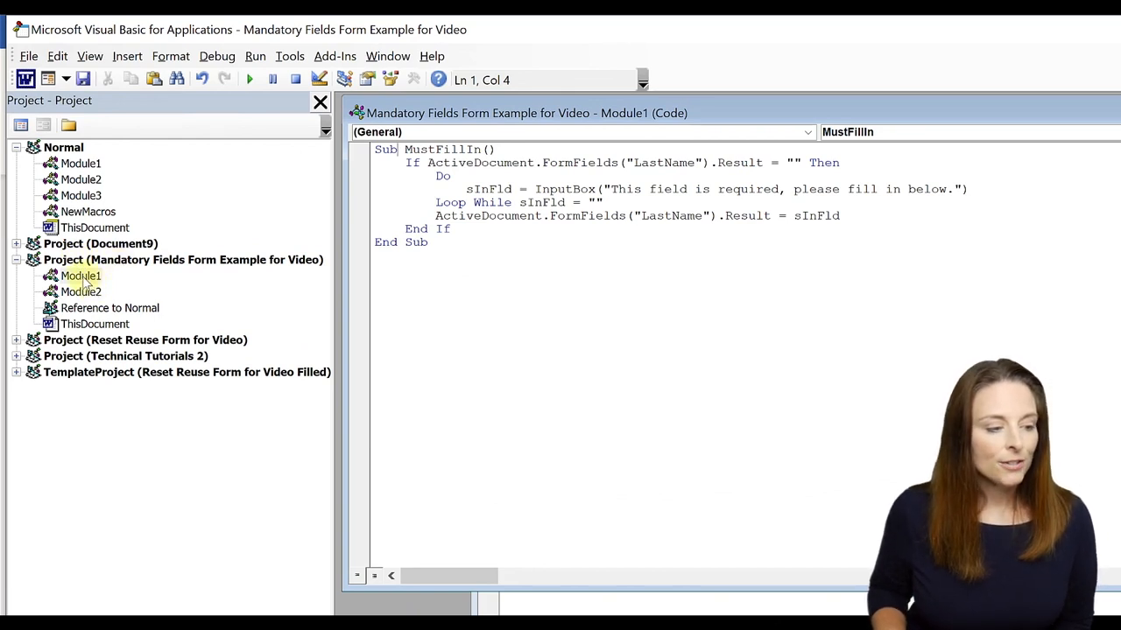
left_click(126, 55)
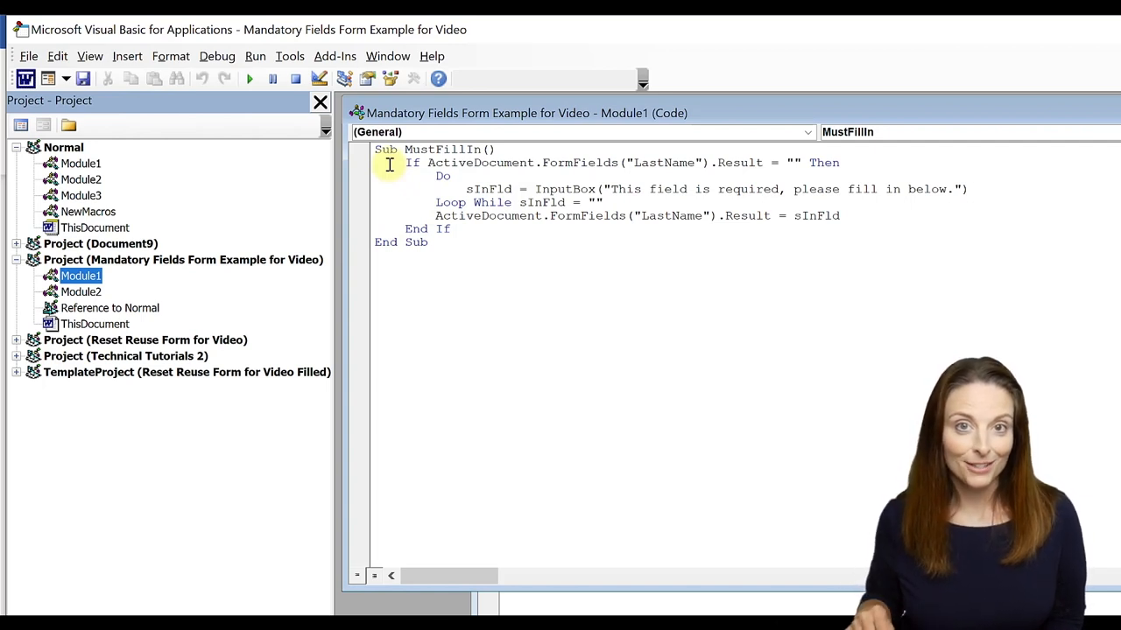
mouse_move(631, 162)
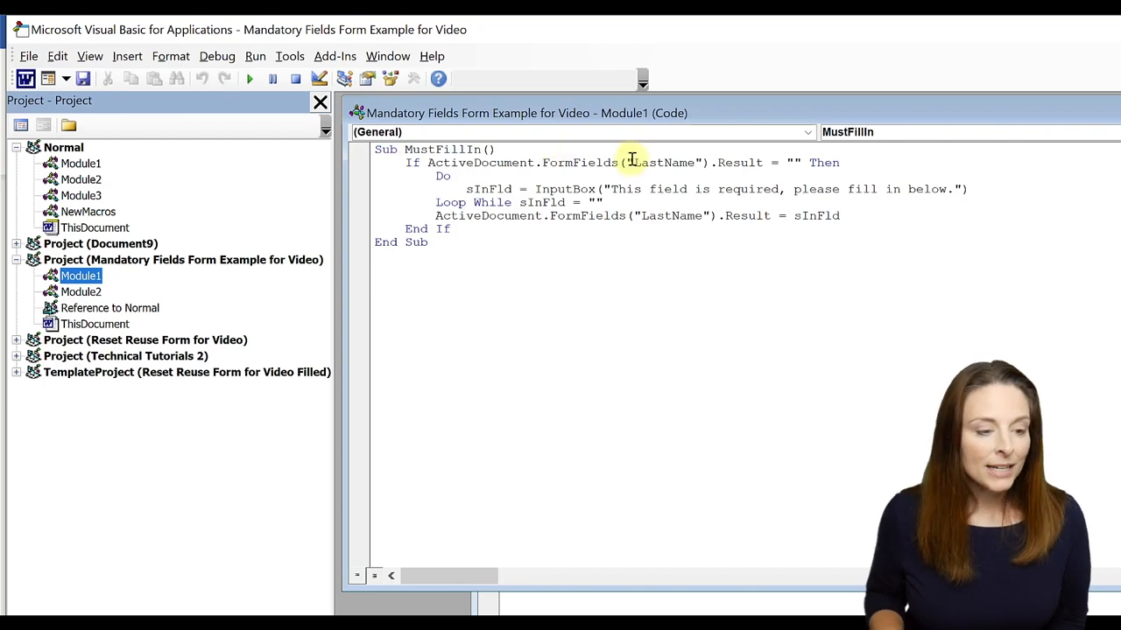
double_click(666, 163)
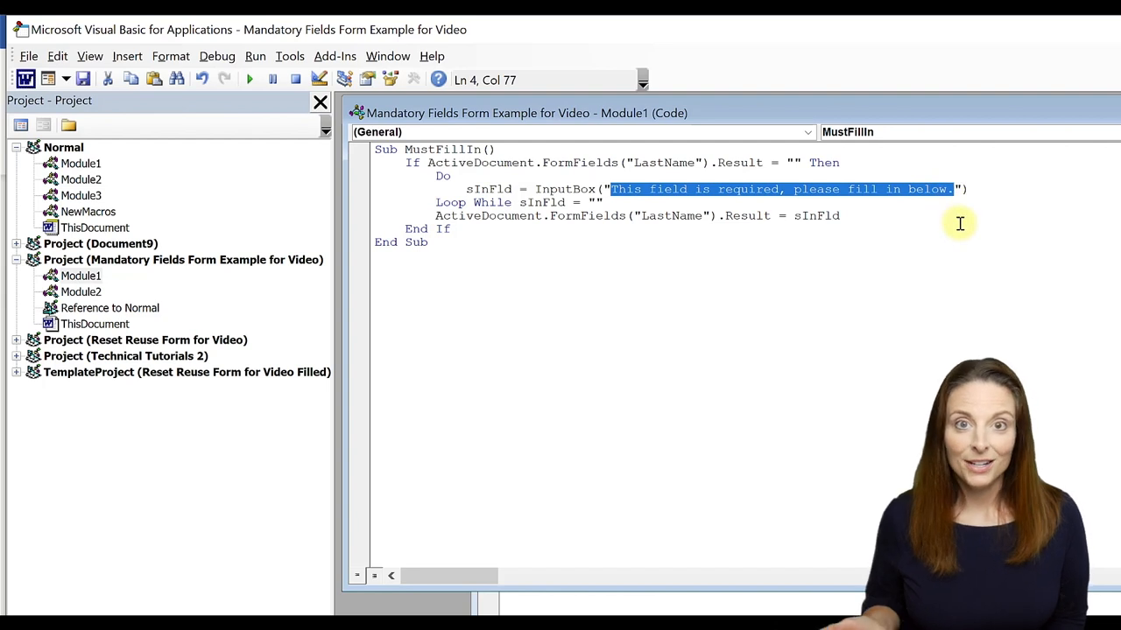
mouse_move(638, 215)
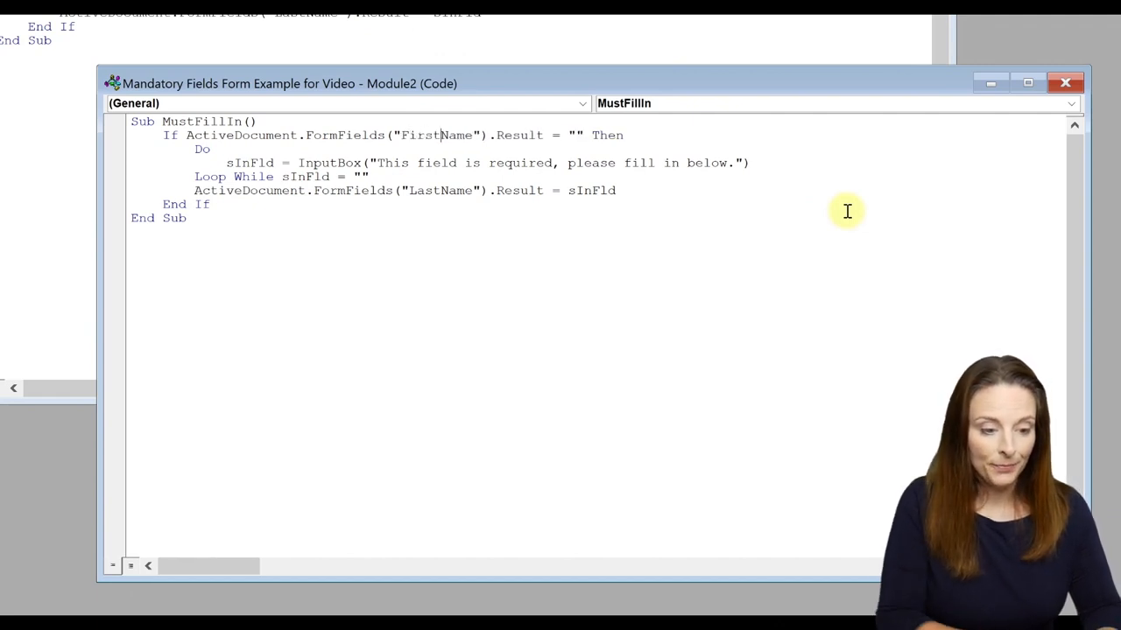
mouse_move(412, 191)
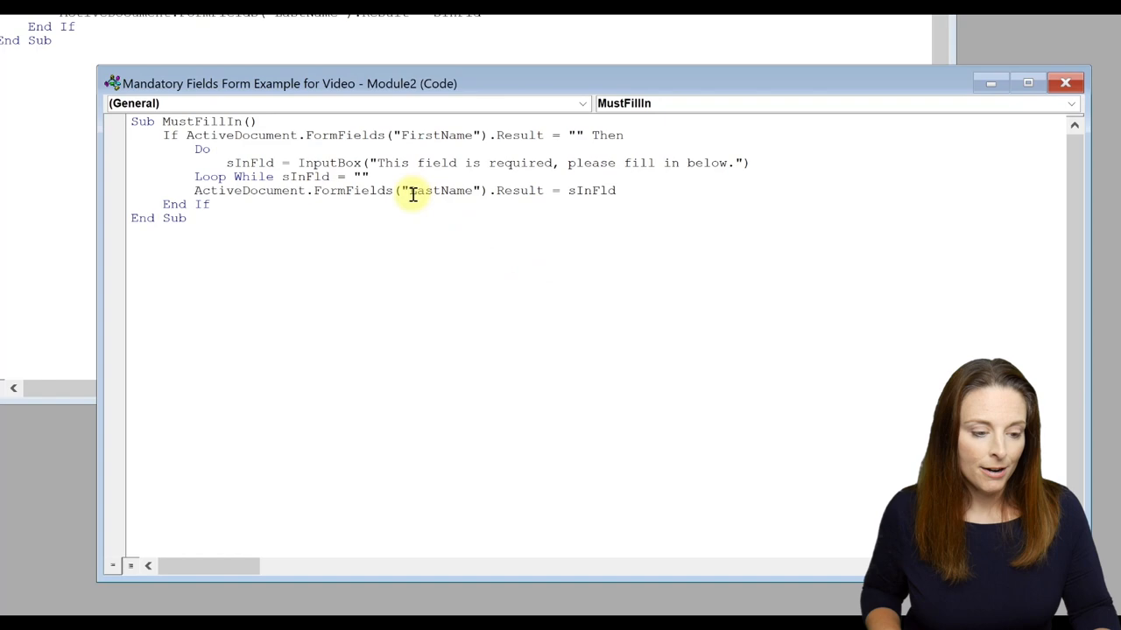
Select the remaining LastName reference in Module2's macro copy to replace with FirstName
double_click(424, 190)
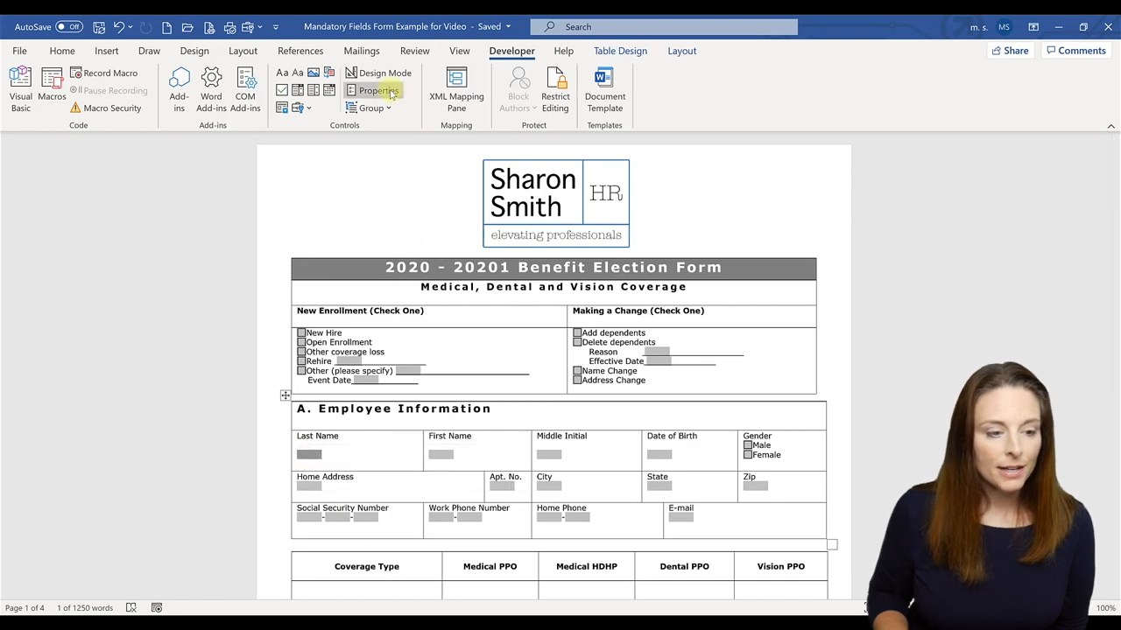
Set the Last Name field to run the MustFillIn macro on exit
left_click(378, 91)
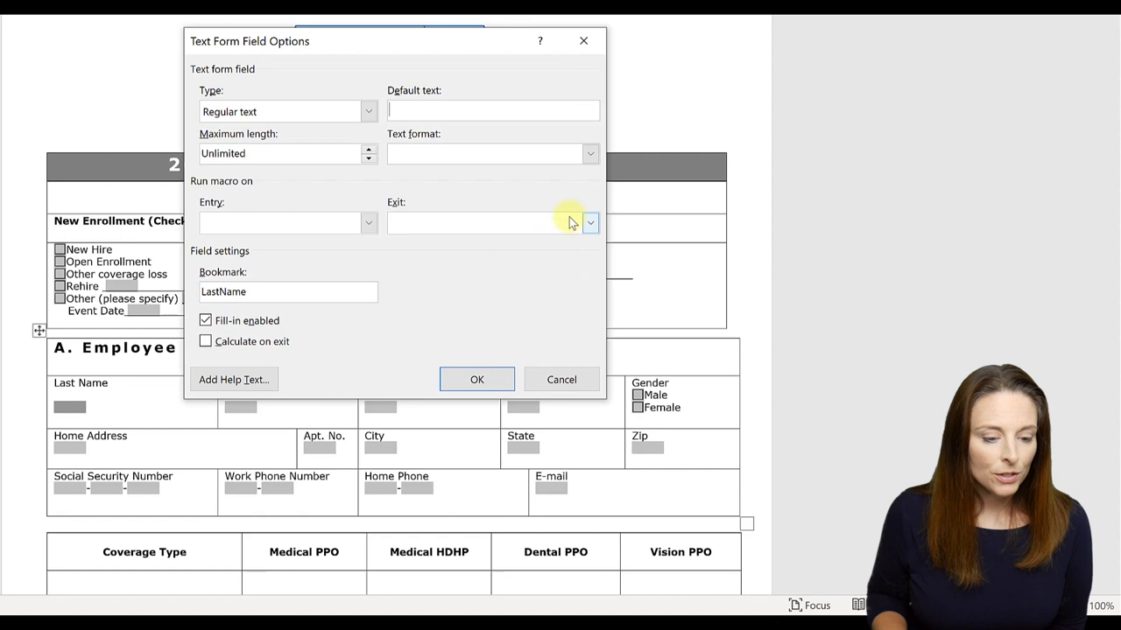
mouse_move(273, 190)
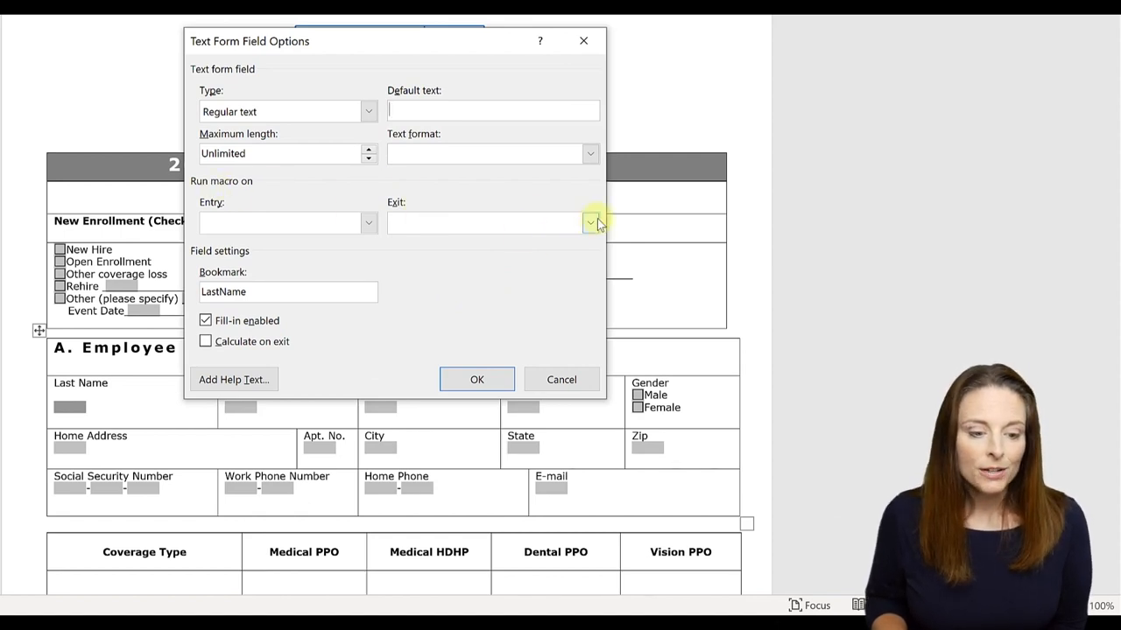
left_click(591, 223)
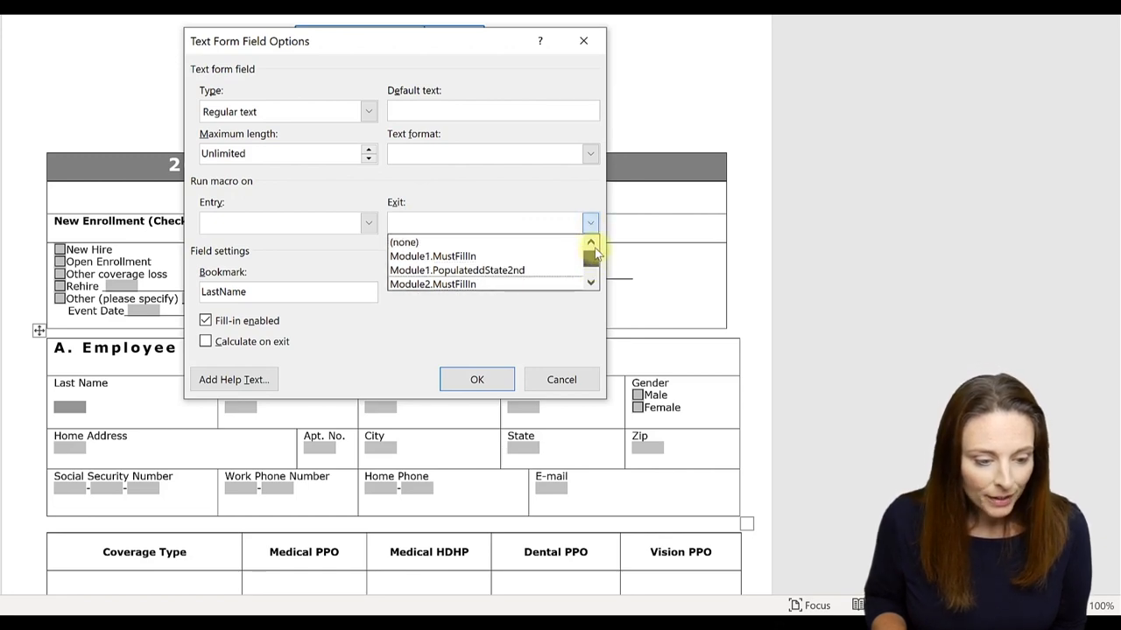
left_click(432, 255)
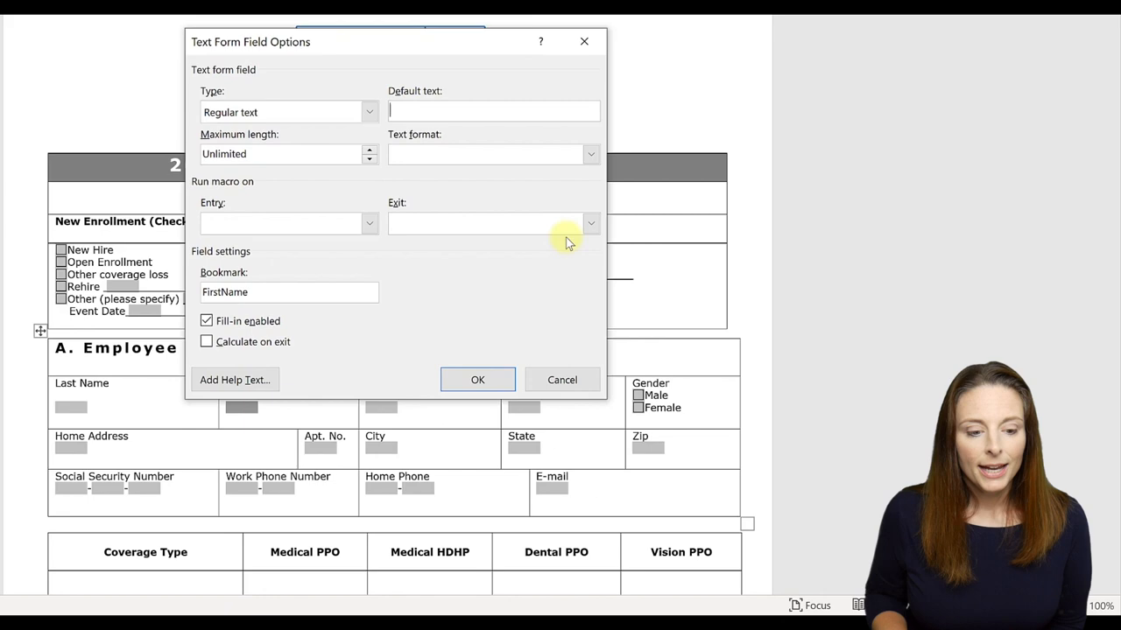
Set the First Name field to run Module2.MustFillIn on exit
left_click(591, 223)
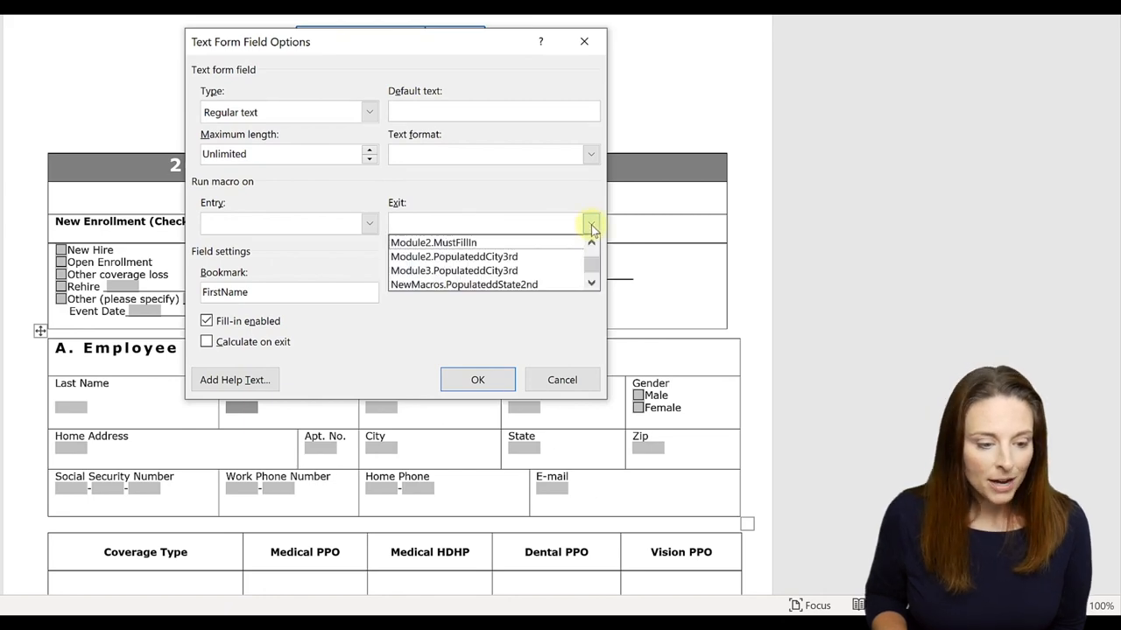
left_click(432, 242)
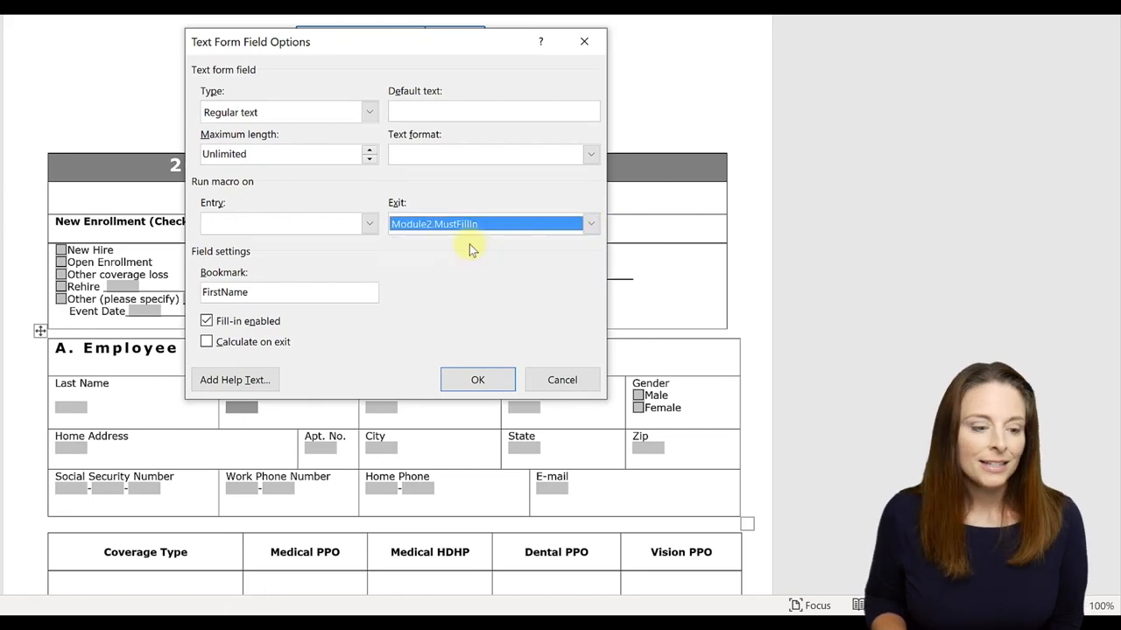
left_click(477, 379)
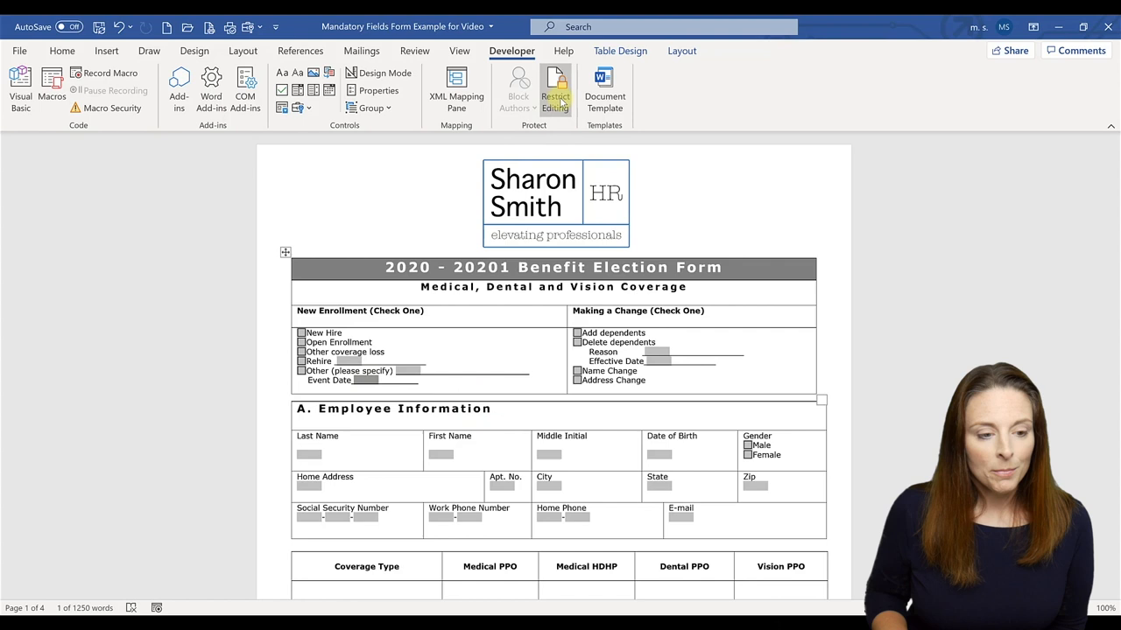
Enforce Filling in forms protection on the benefit form with no password
left_click(555, 90)
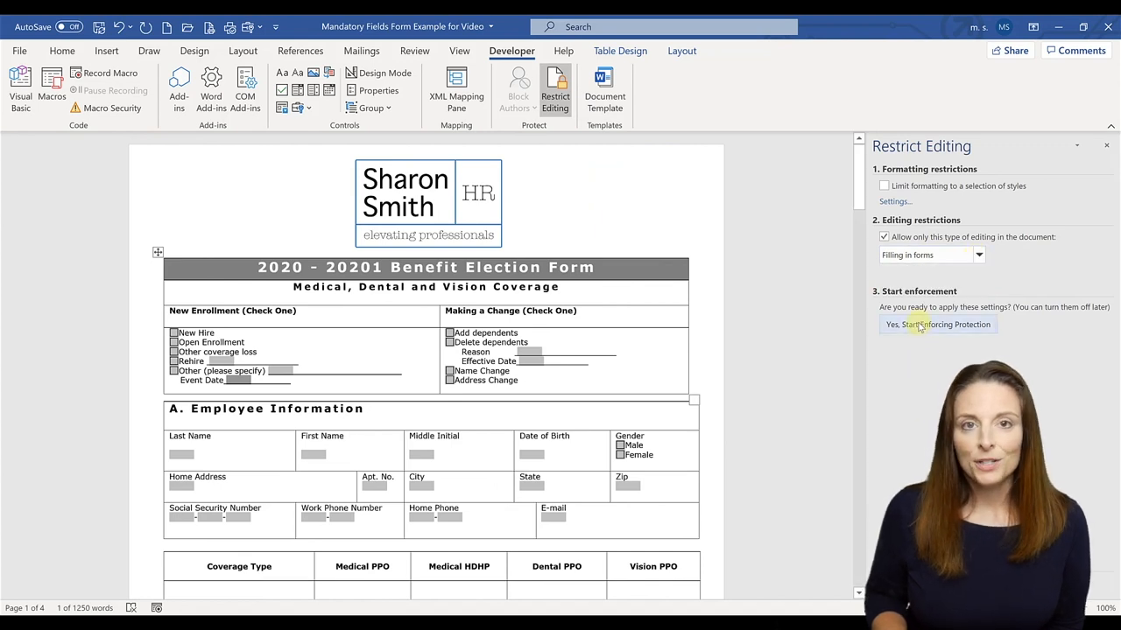
left_click(938, 325)
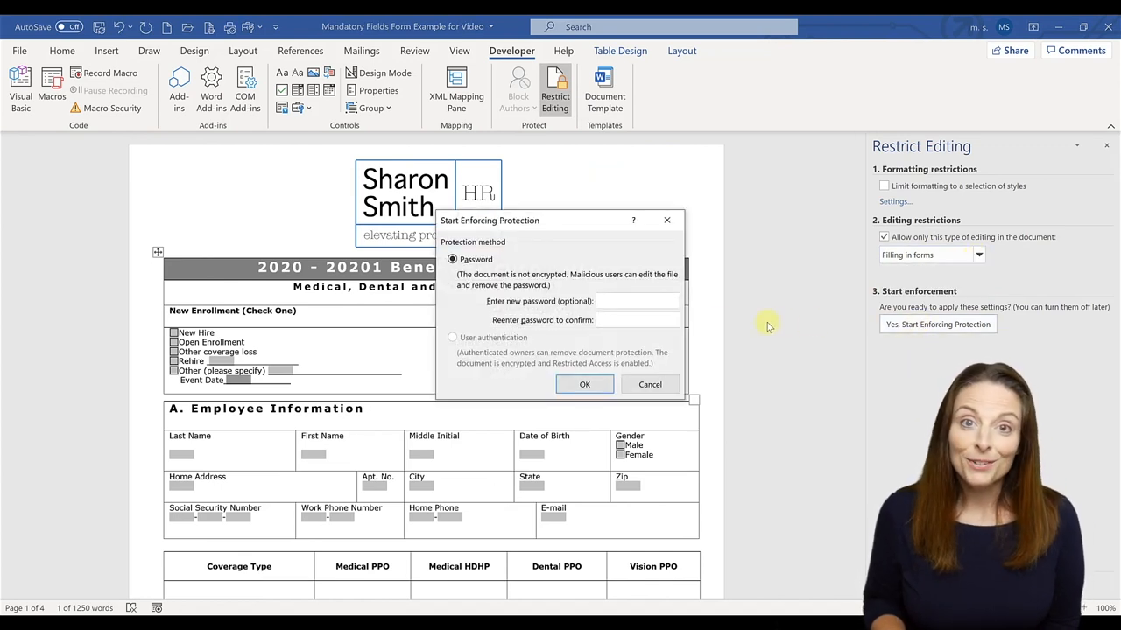
left_click(584, 384)
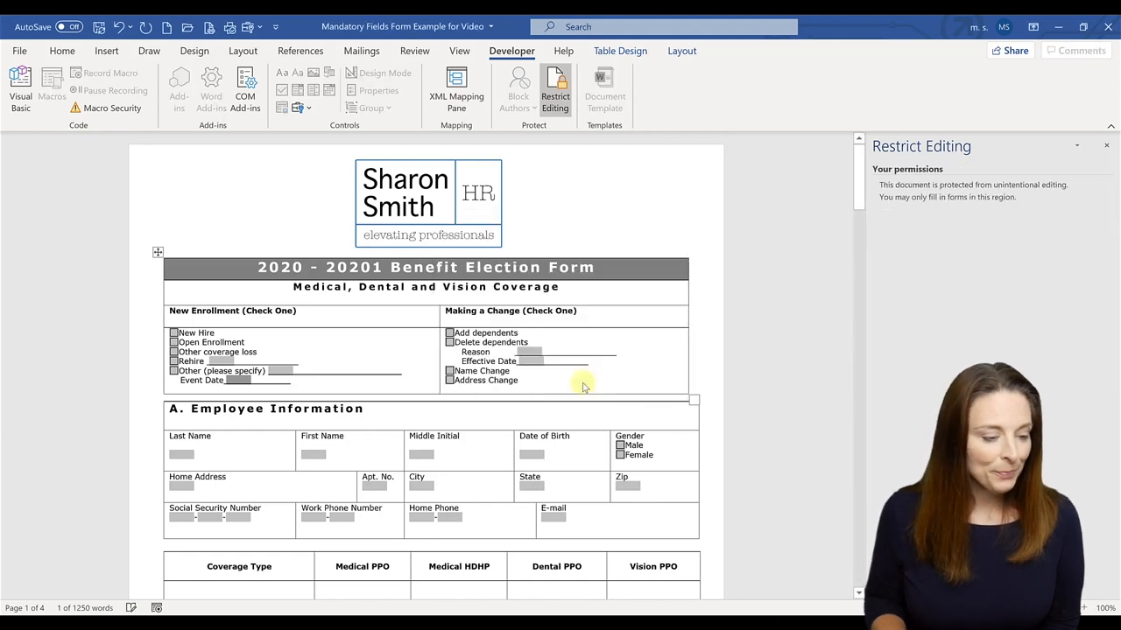
mouse_move(573, 383)
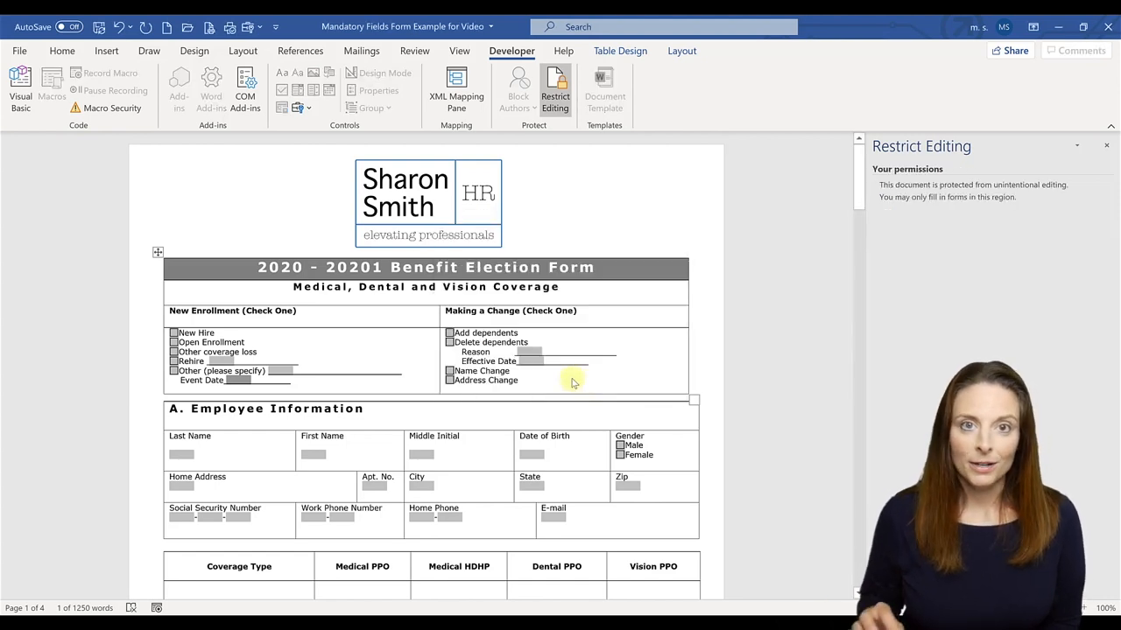
mouse_move(902, 321)
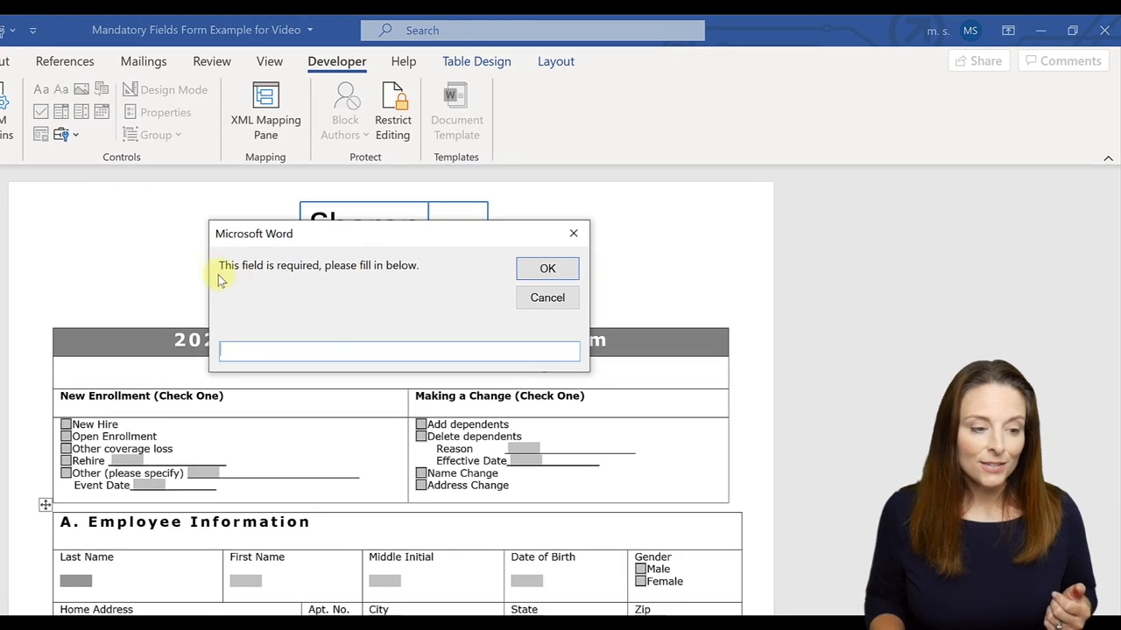
mouse_move(399, 276)
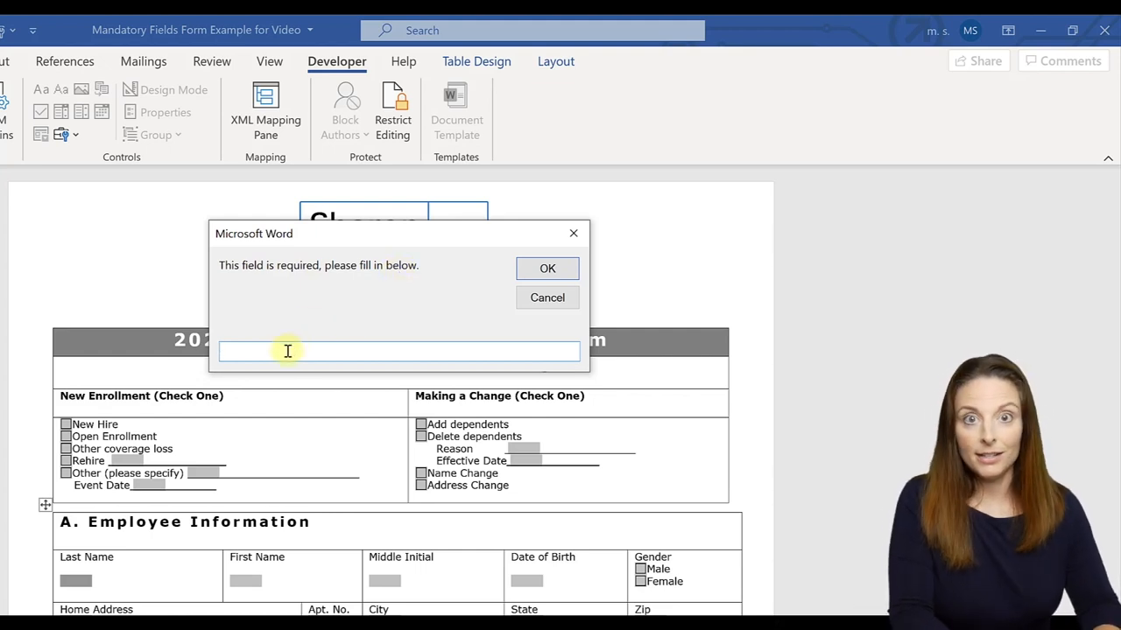
Answer the required-field prompts with Smith for Last Name and Sharon for First Name
type("Smith")
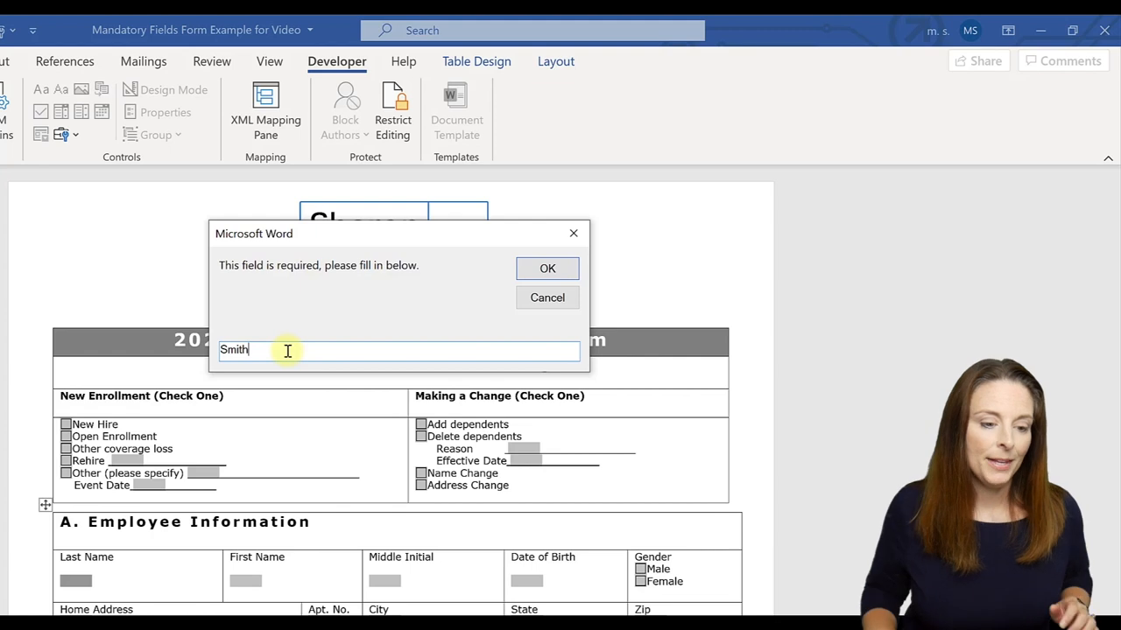
left_click(547, 268)
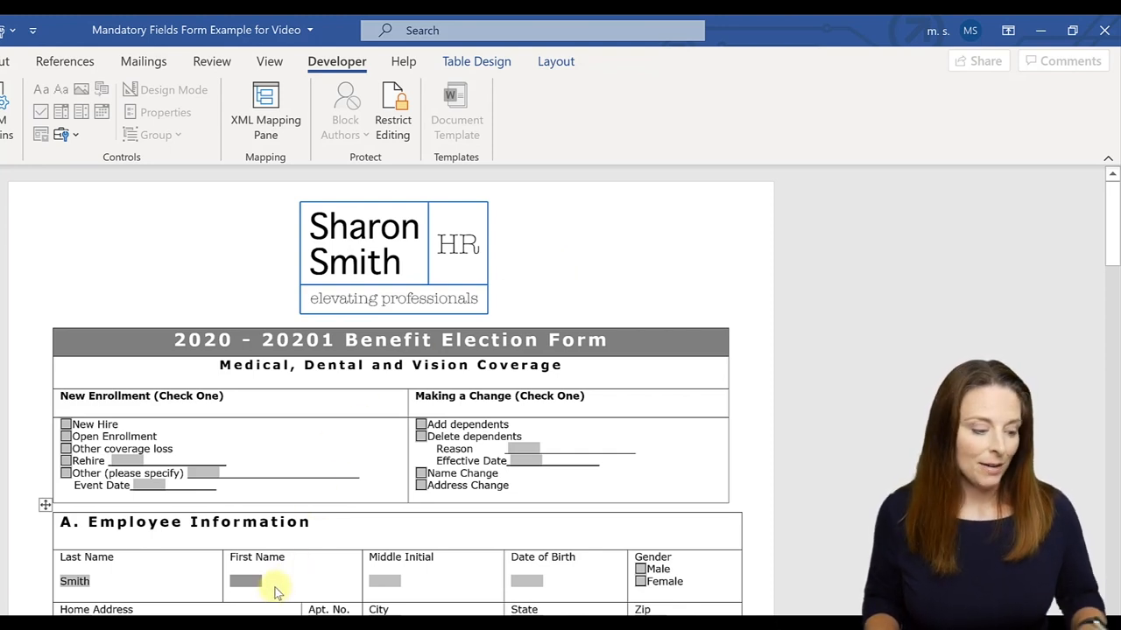
left_click(257, 580)
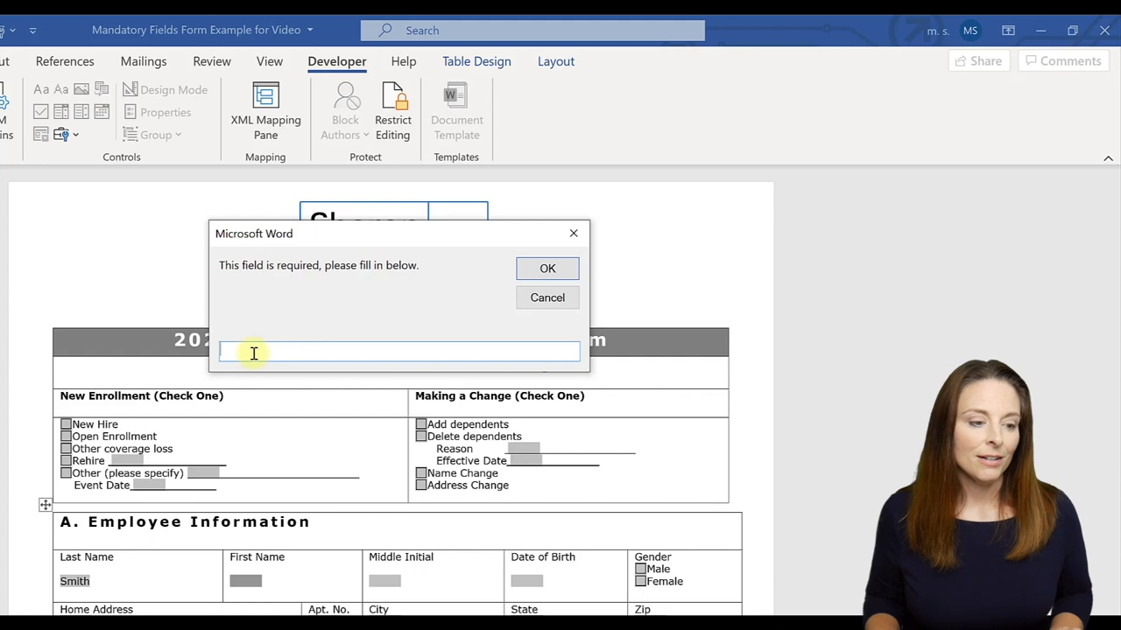
type("Sharon")
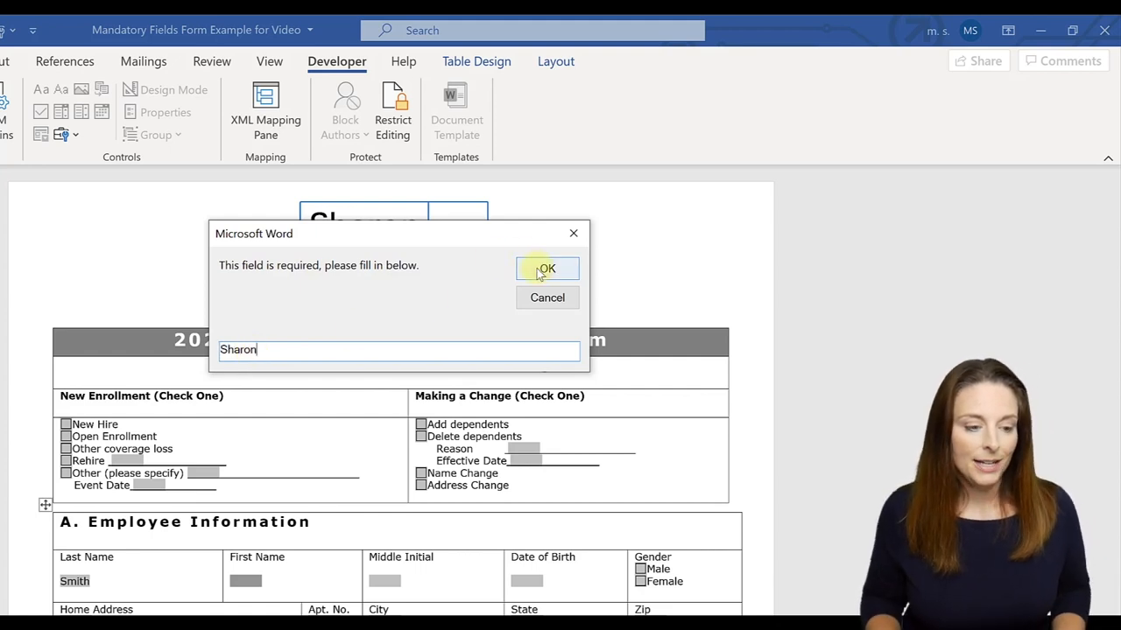
left_click(547, 268)
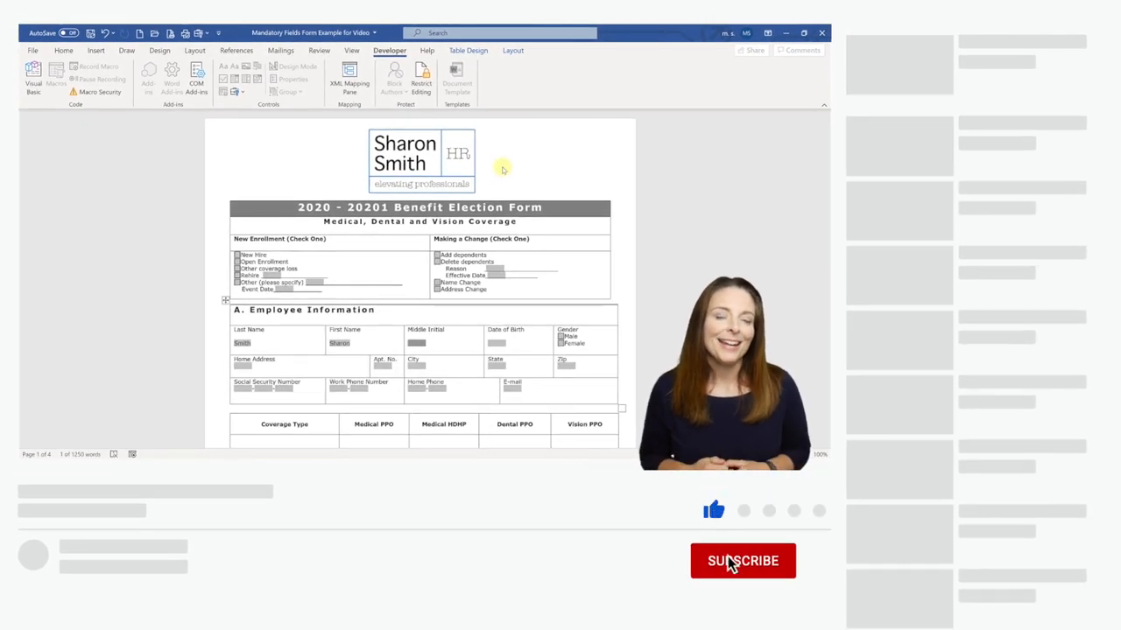
left_click(742, 561)
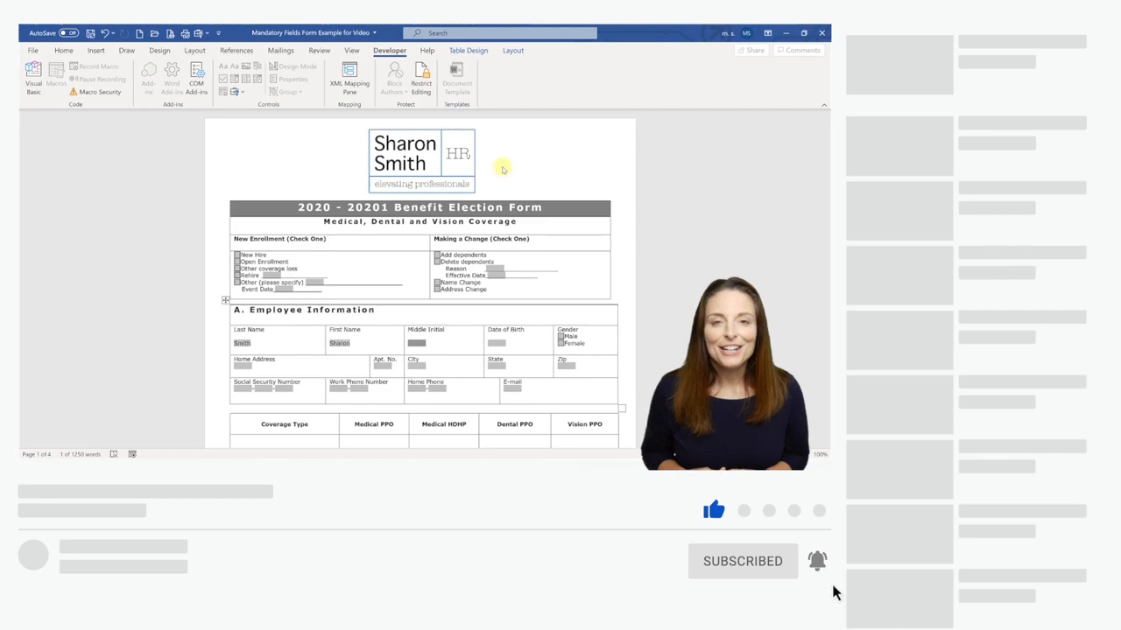